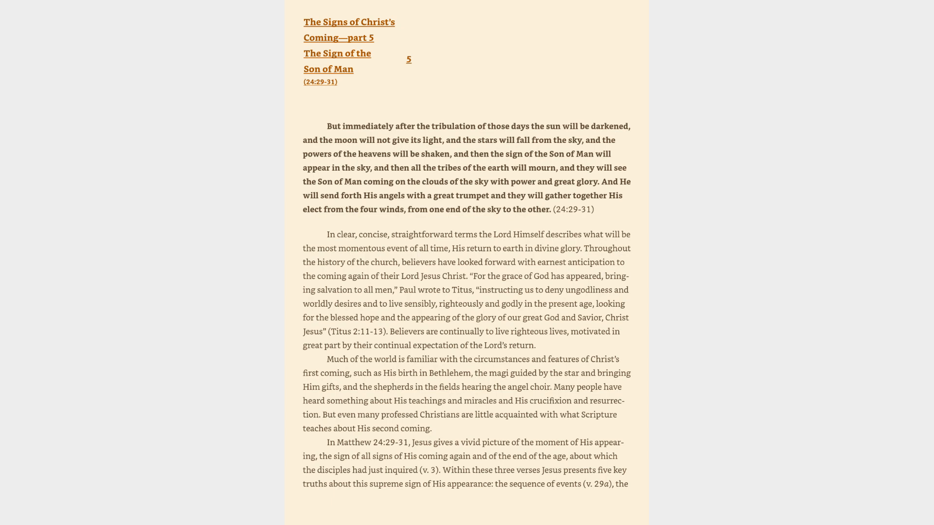
pyautogui.scroll(-3)
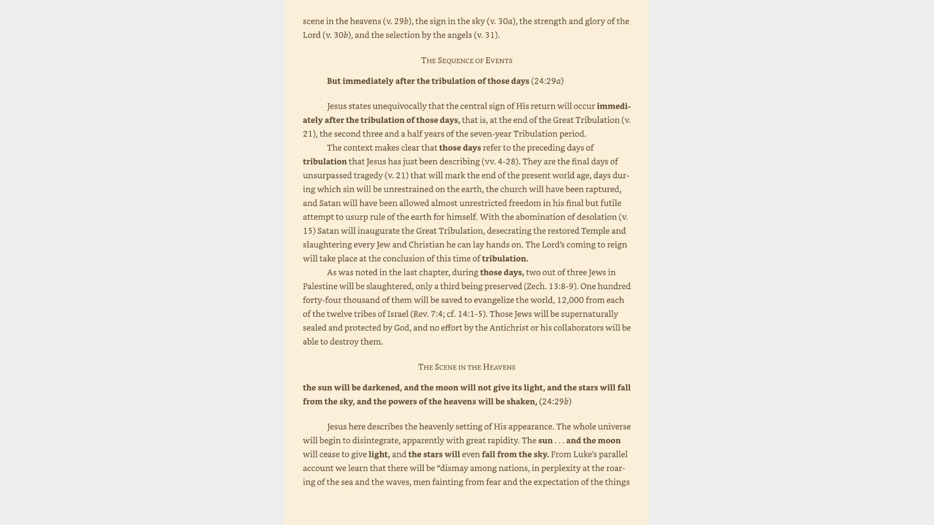
pyautogui.scroll(-3)
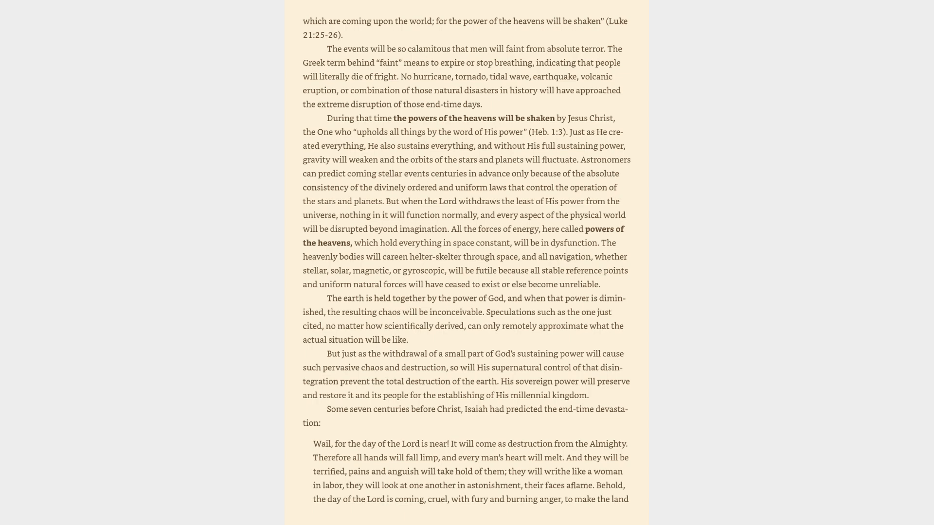
pyautogui.scroll(-3)
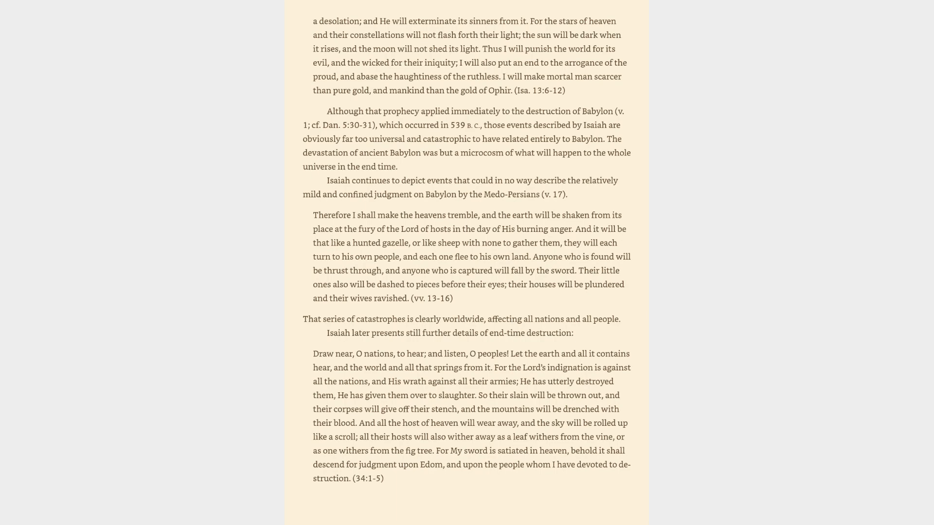
pyautogui.scroll(-3)
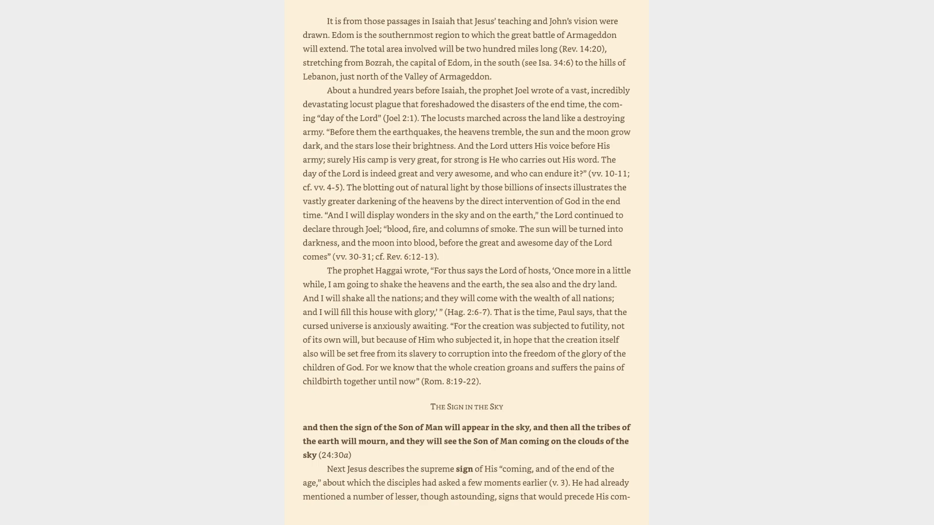
pyautogui.scroll(-3)
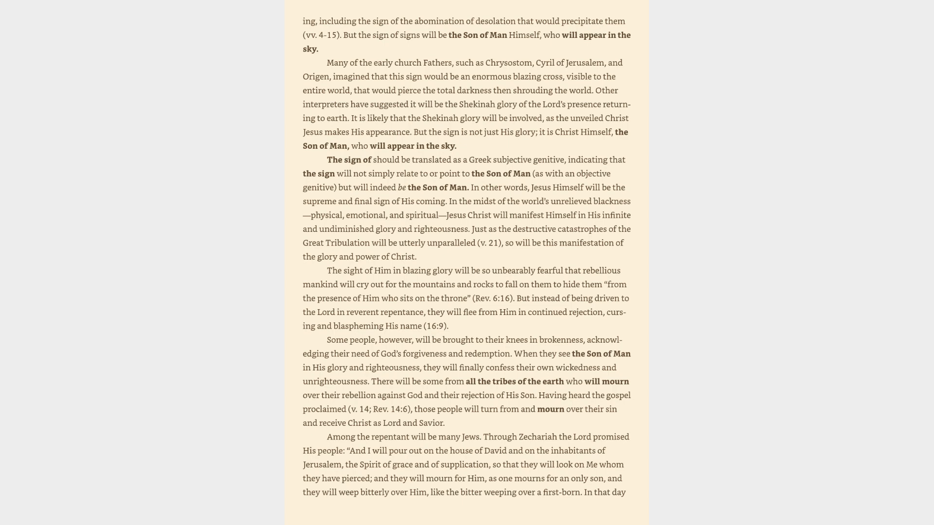
pyautogui.scroll(-3)
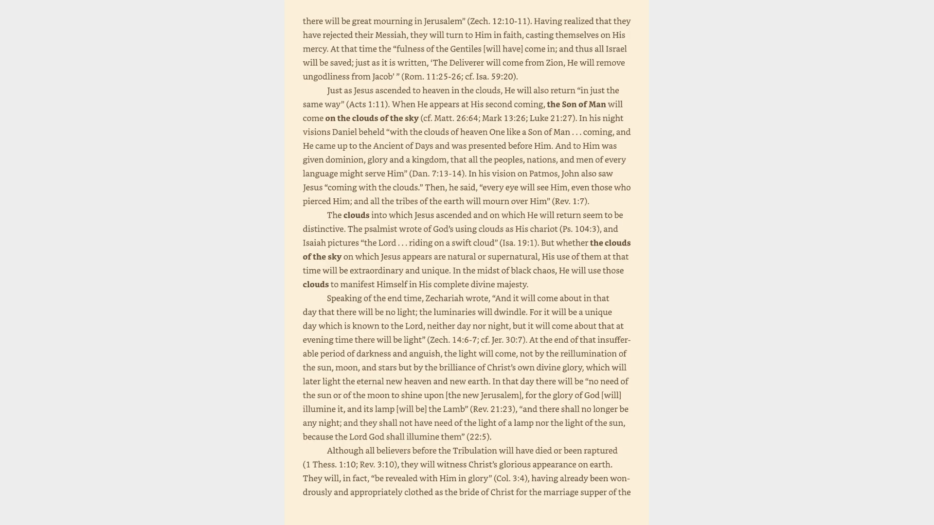
pyautogui.scroll(-3)
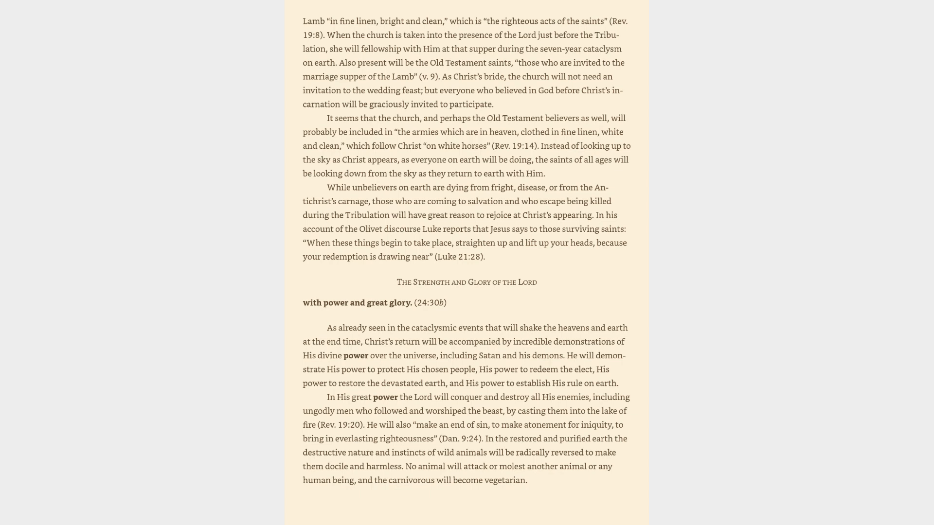
pyautogui.scroll(-3)
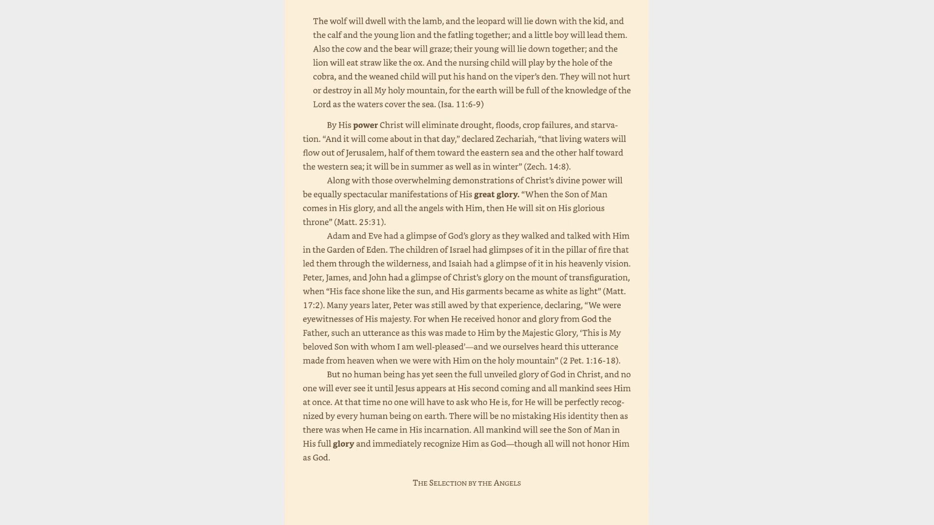
pyautogui.scroll(-3)
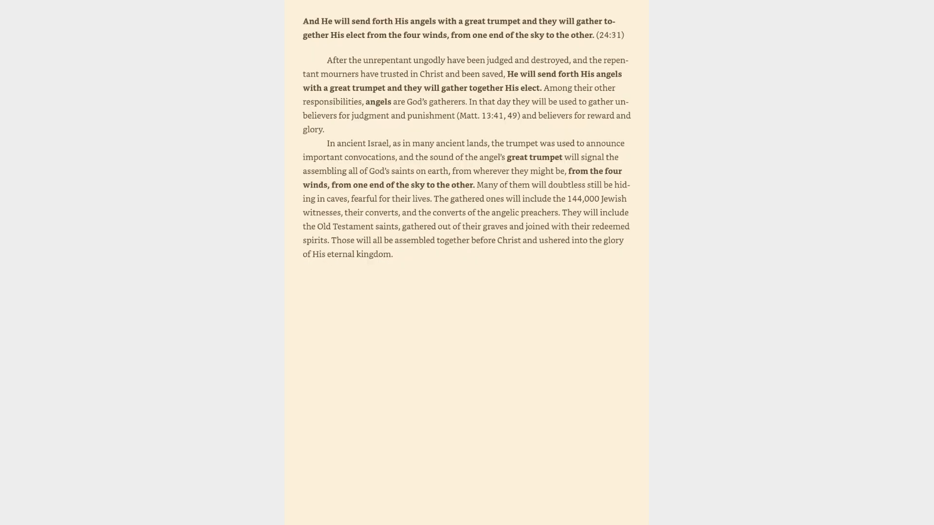